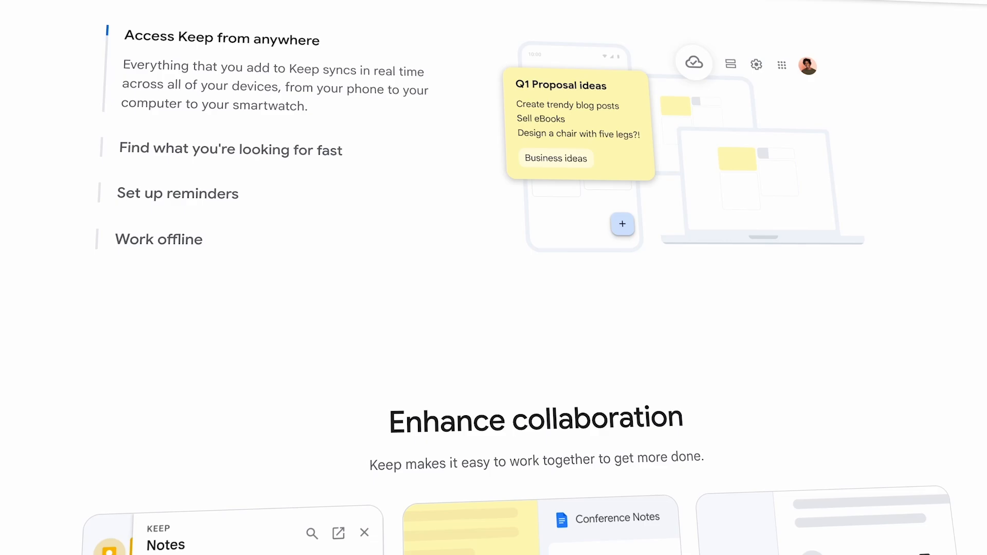
- Scroll down the Google Keep landing page before reaching the notes board
scroll(down, 3)
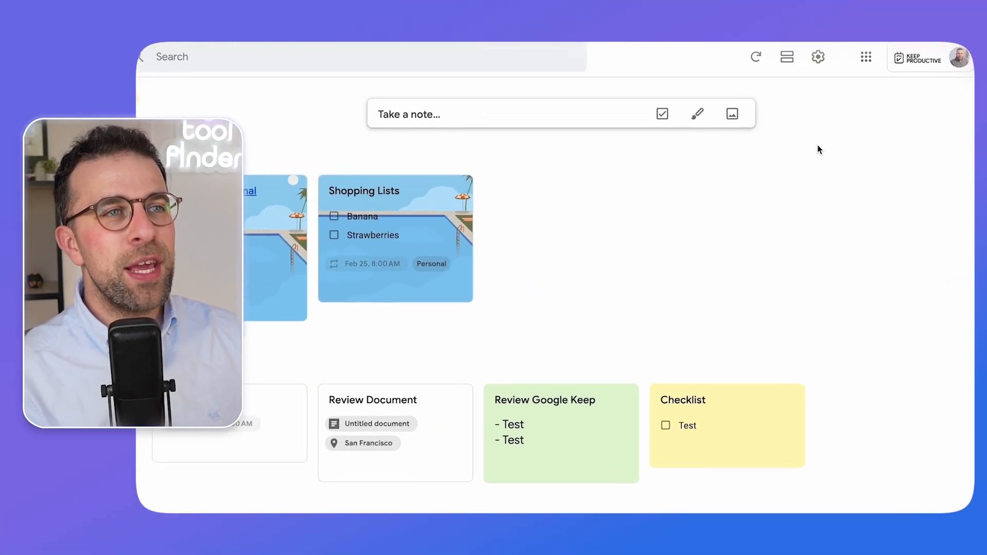
- Expand the 'Take a note…' bar into a blank note with empty title and body
click(818, 56)
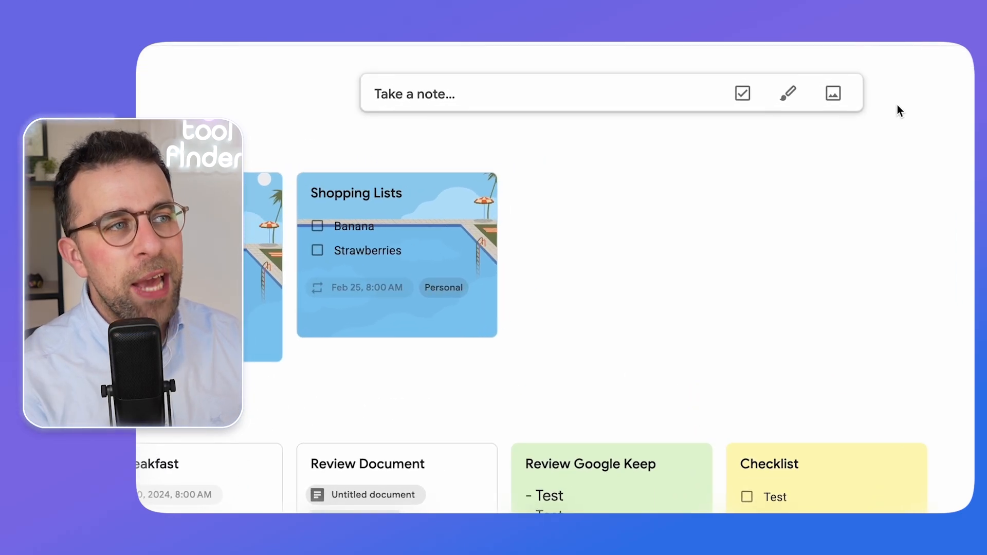
click(535, 93)
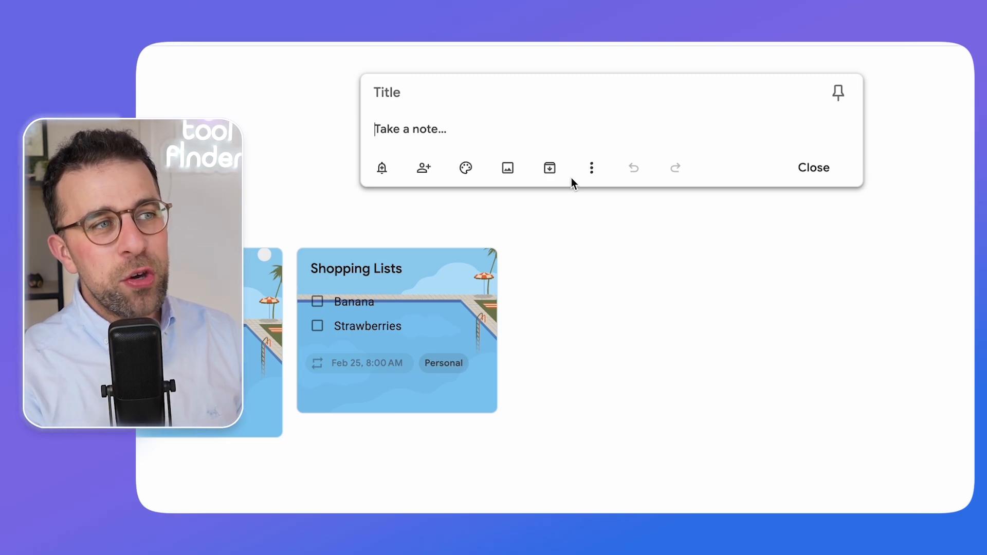
click(382, 168)
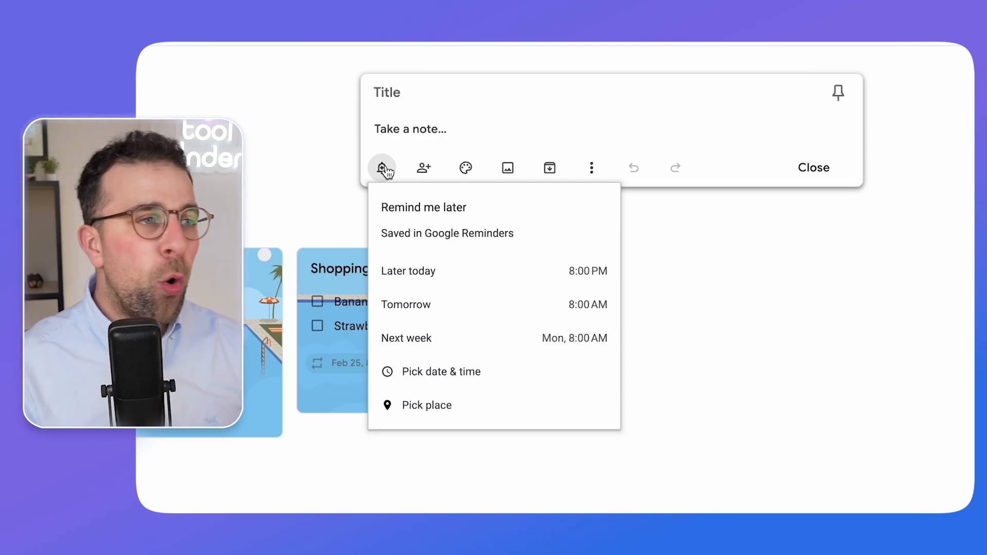
mouse_move(464, 418)
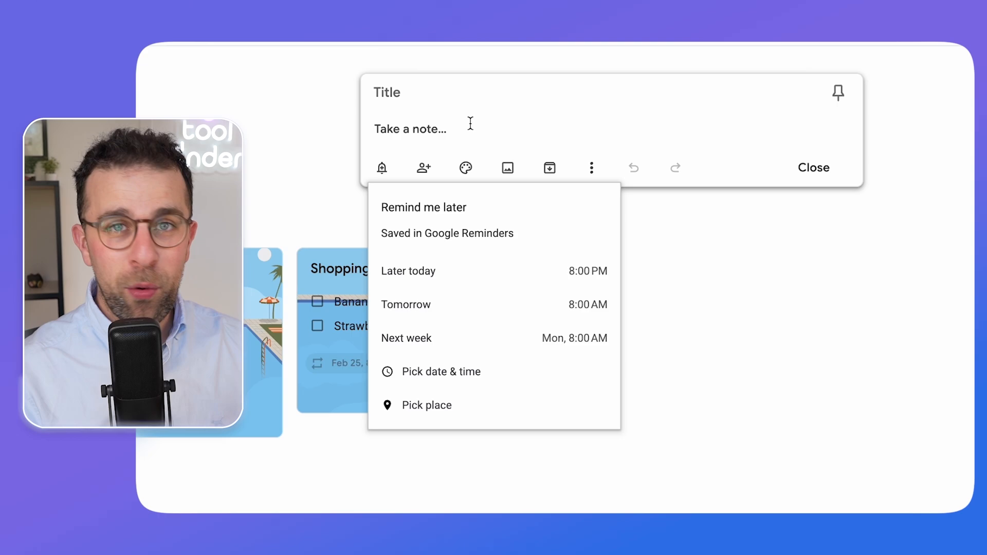
mouse_move(459, 135)
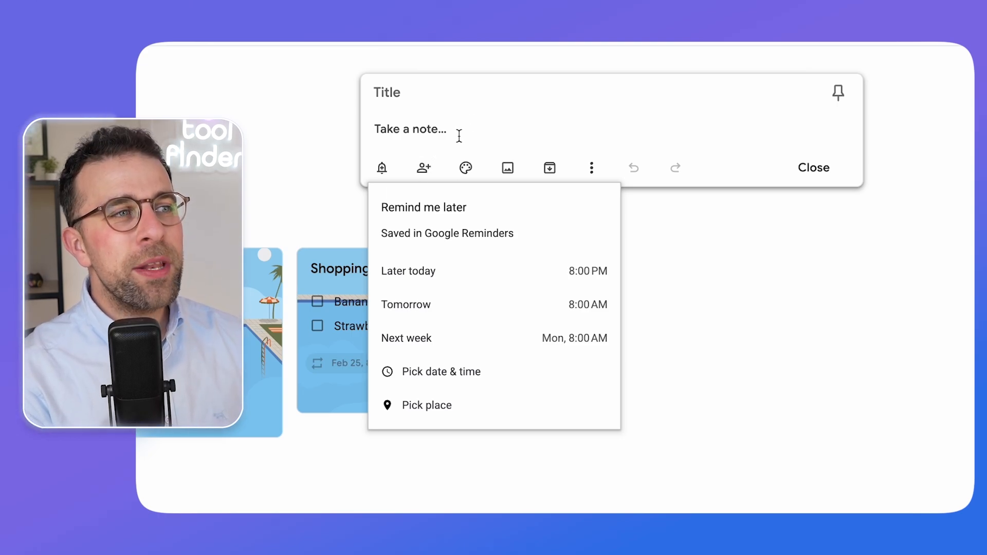
click(423, 168)
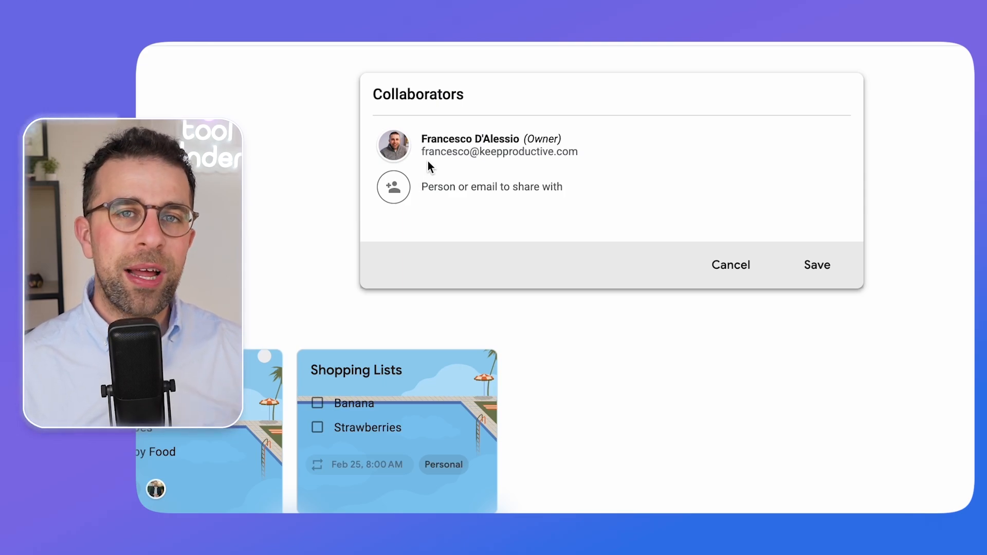
click(730, 264)
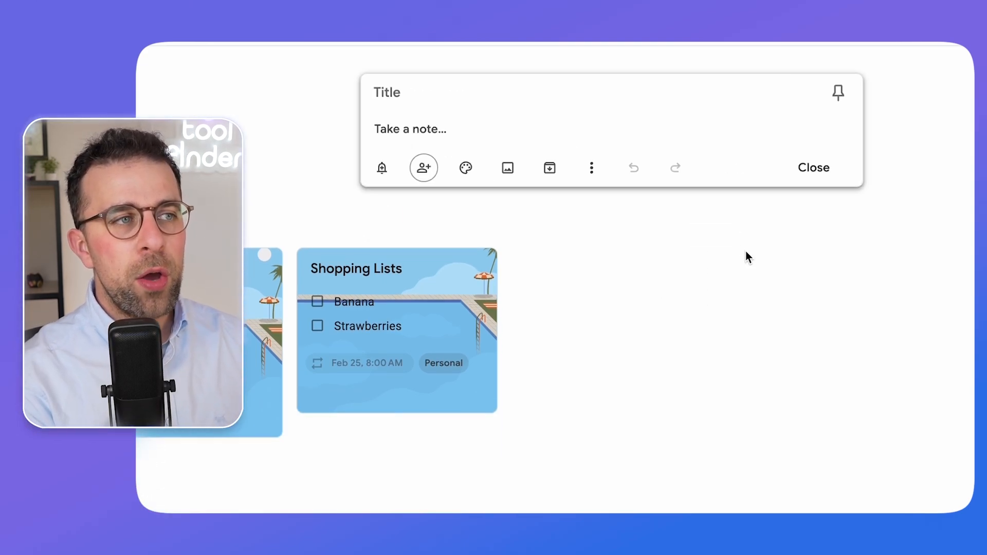
mouse_move(466, 168)
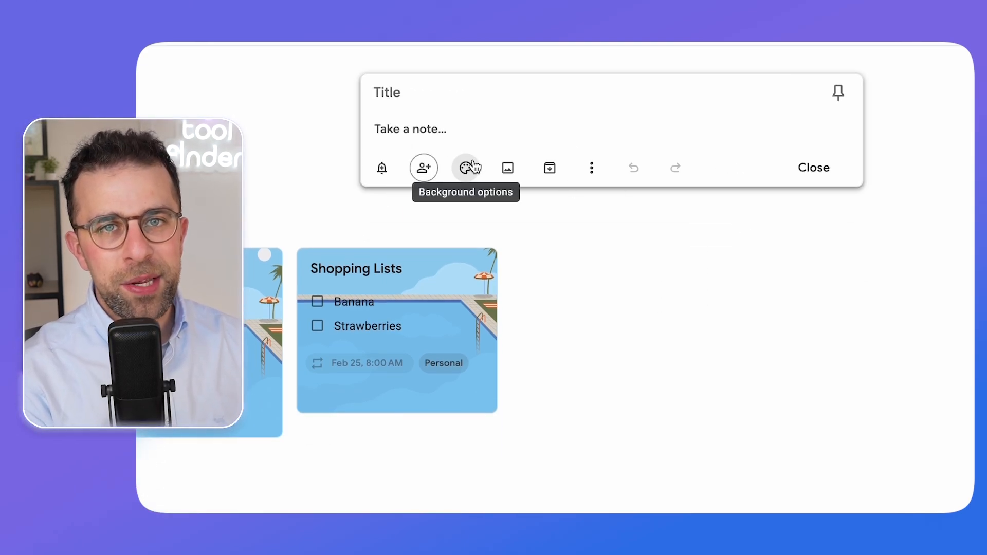
- Try two illustrated backgrounds and the Dusk colour, reset, then make the note yellow
click(466, 168)
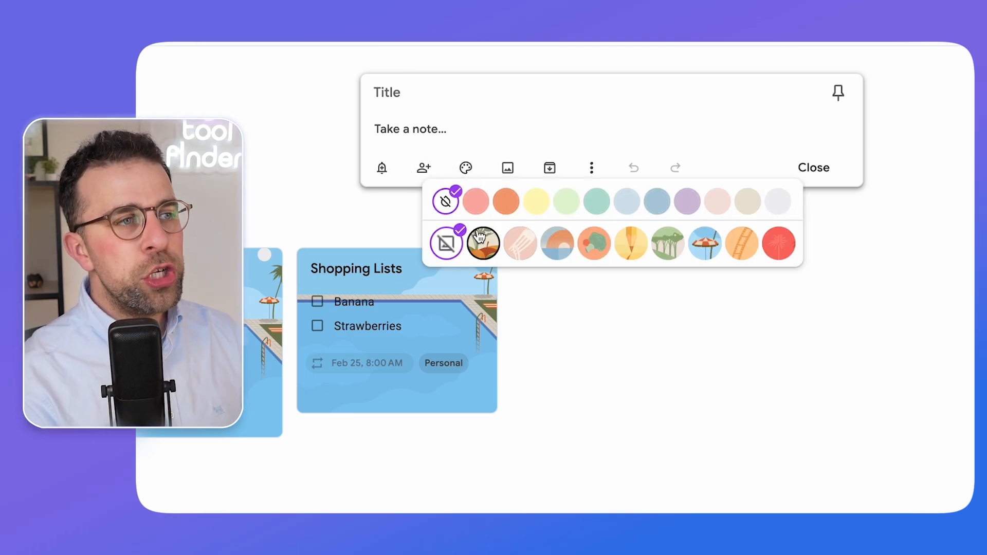
click(592, 244)
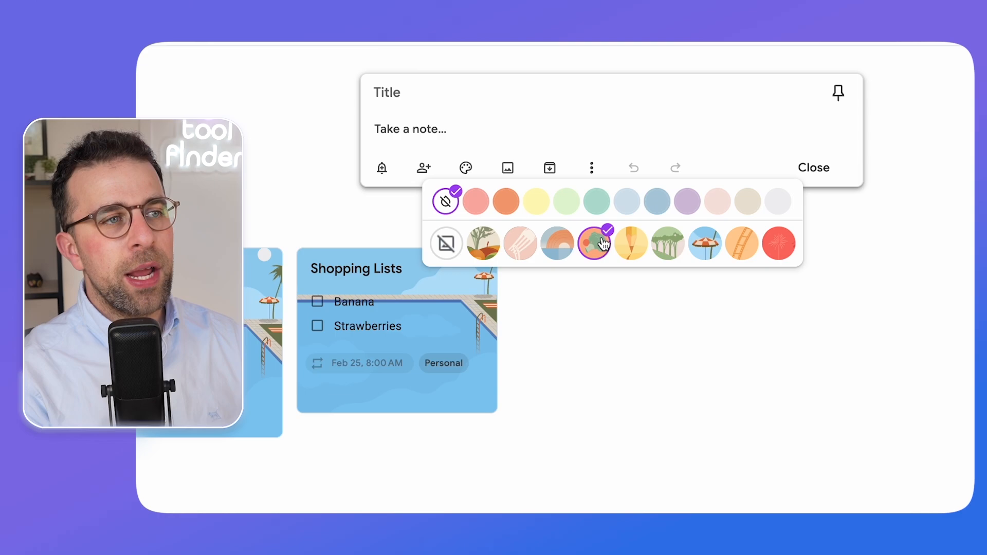
click(631, 245)
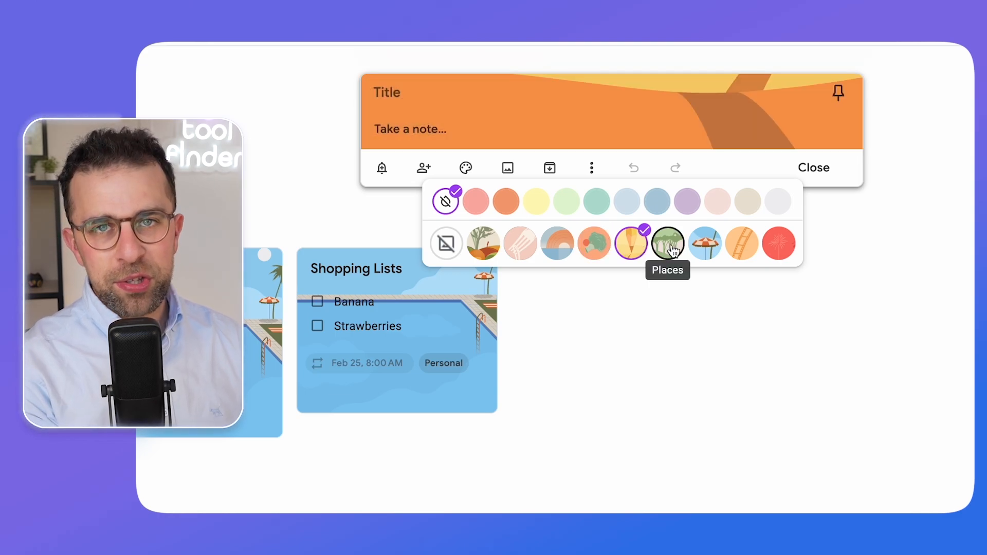
click(687, 201)
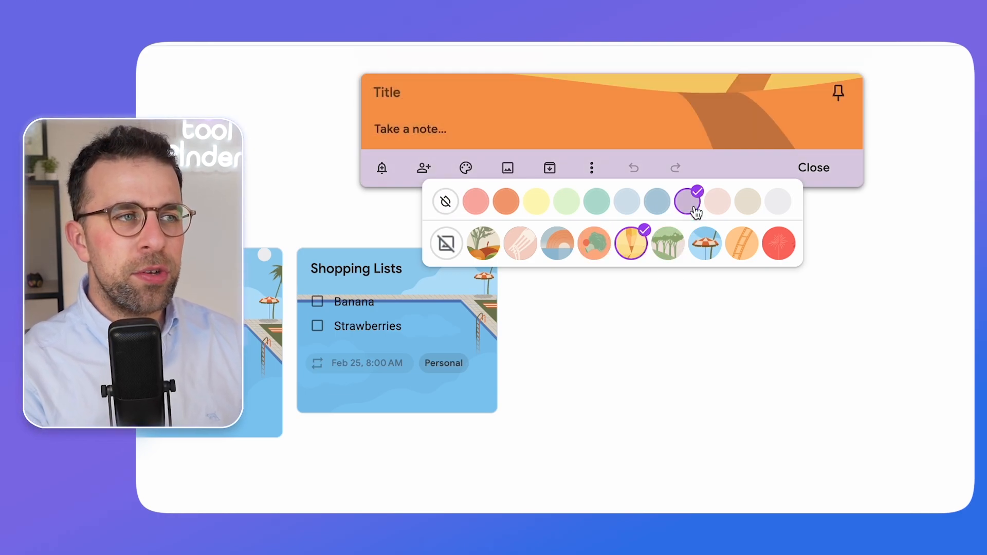
mouse_move(687, 202)
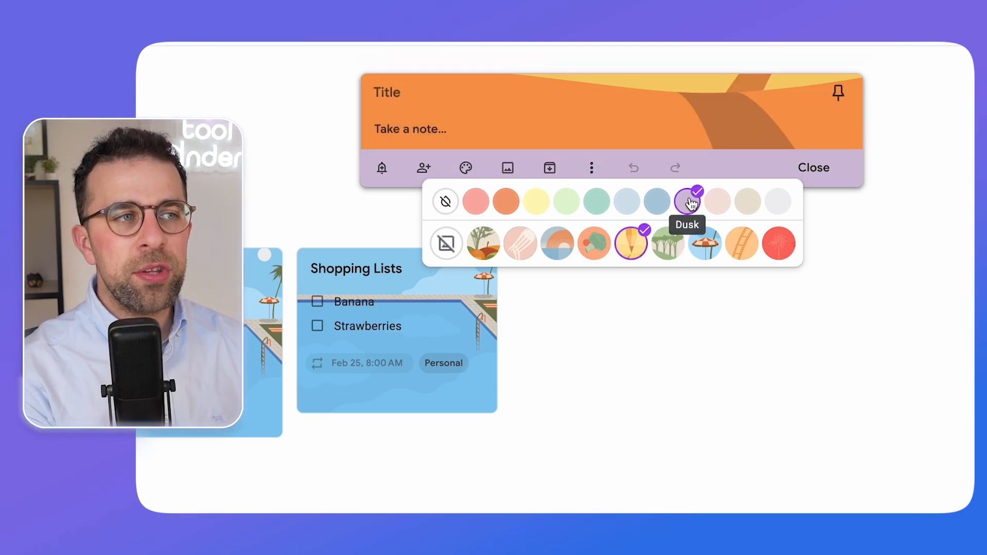
click(445, 202)
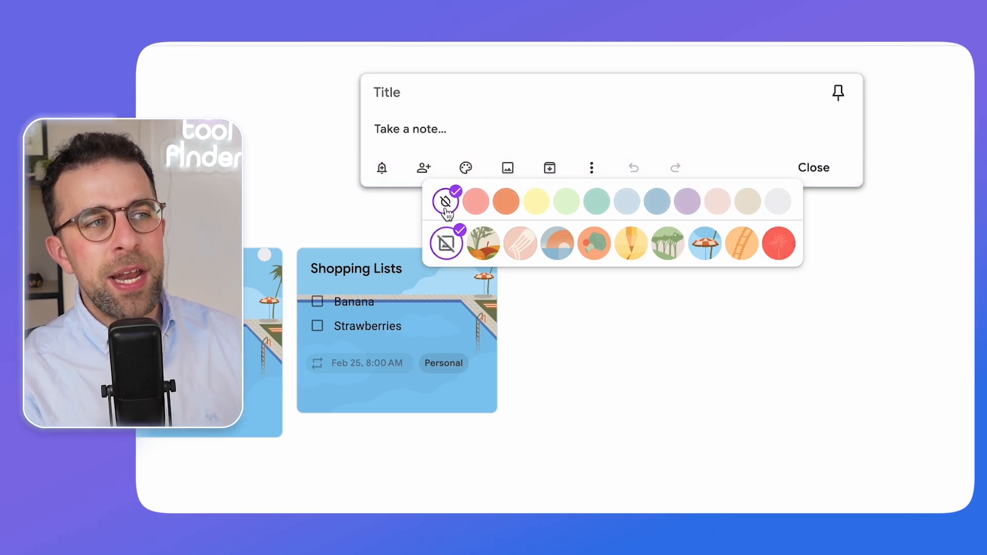
click(535, 201)
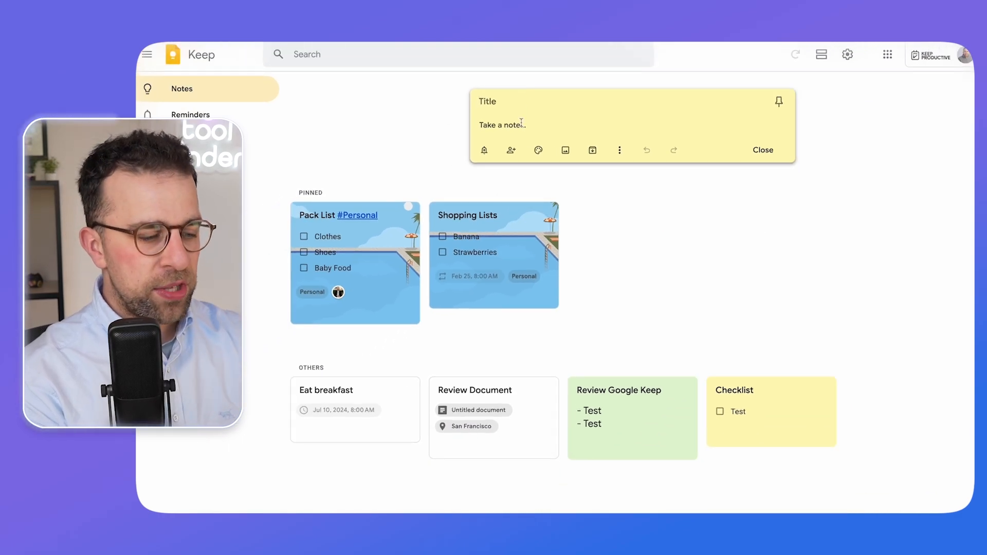
- Save a note titled 'Idea' reading 'Idea for post it note', then open its More menu
text(Idea for)
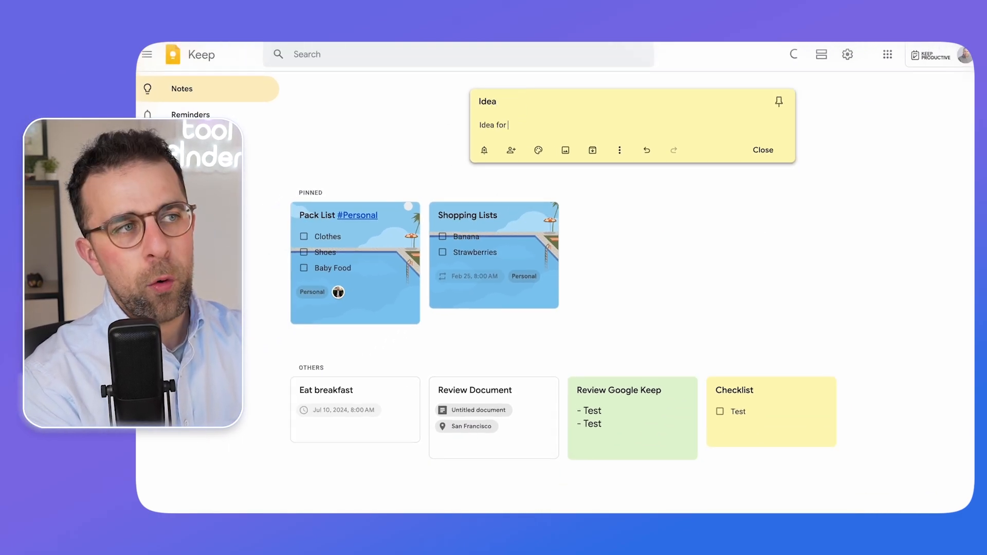
text(post it note)
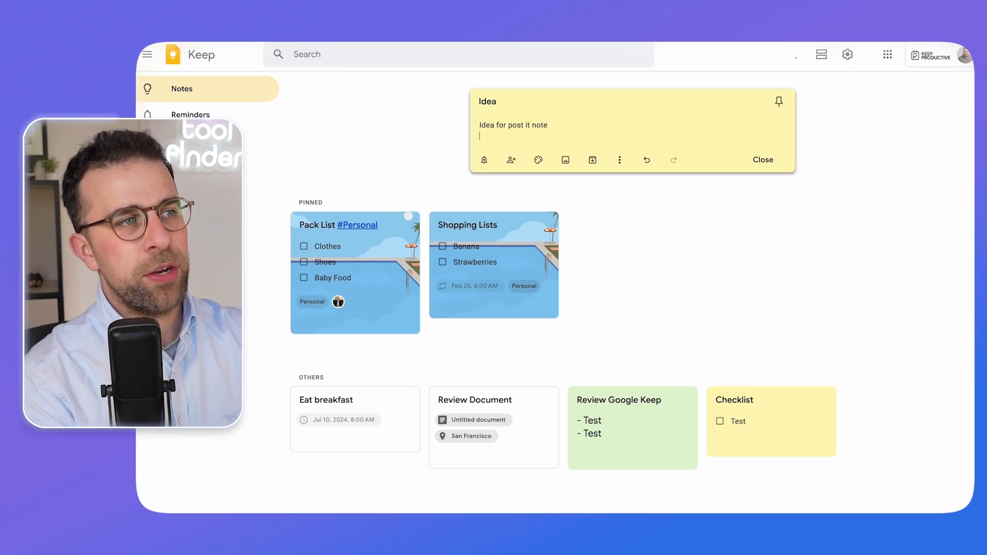
click(762, 159)
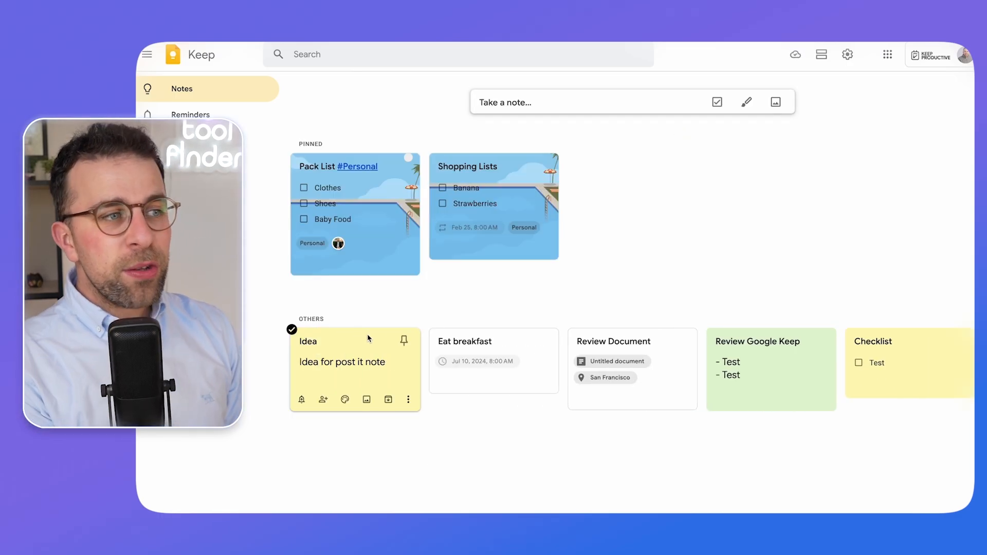
click(408, 399)
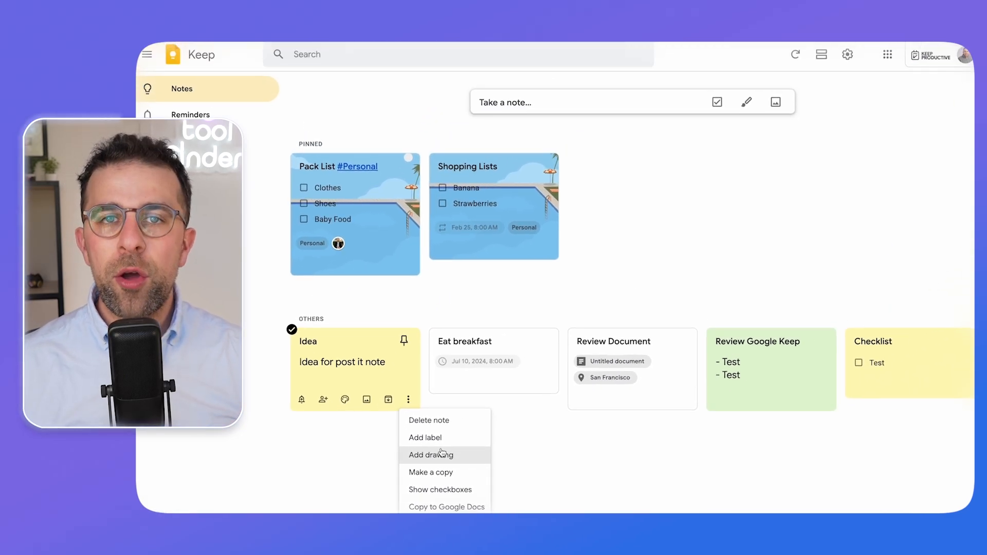
click(71, 140)
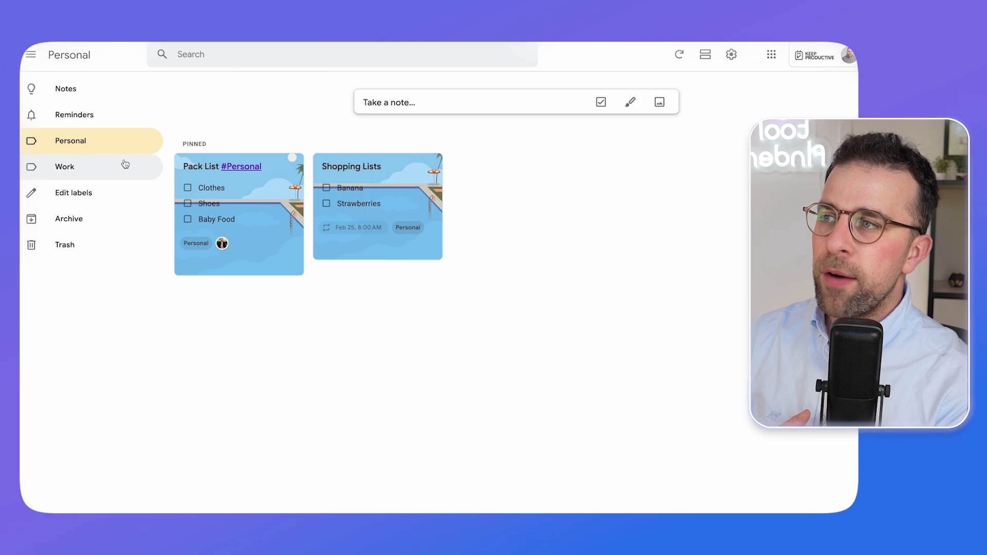
click(64, 166)
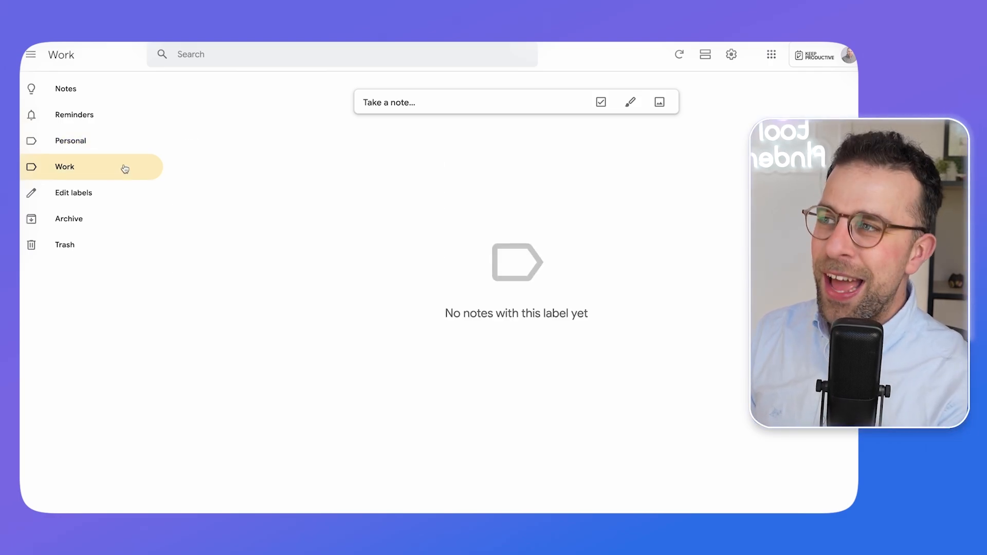
click(65, 88)
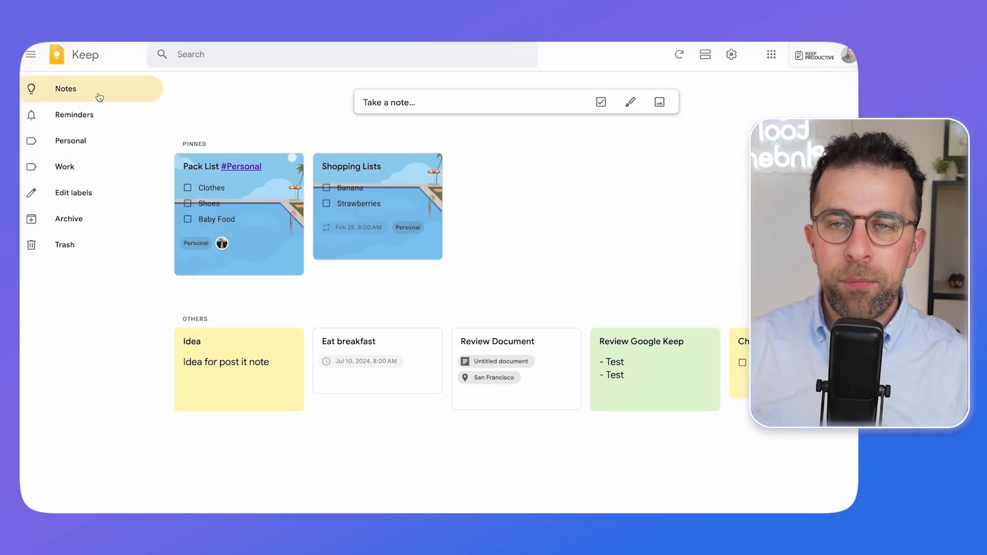
click(513, 309)
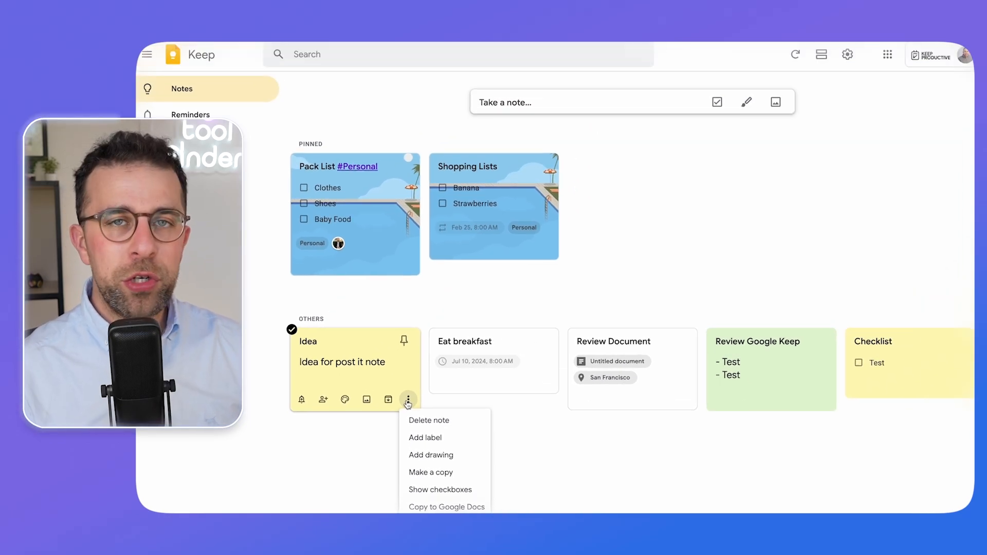
click(354, 166)
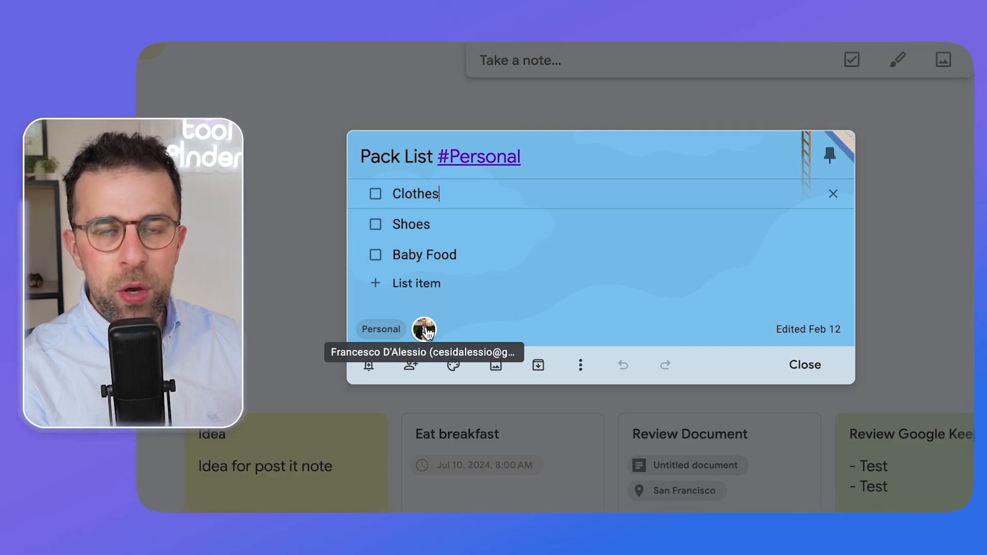
mouse_move(447, 309)
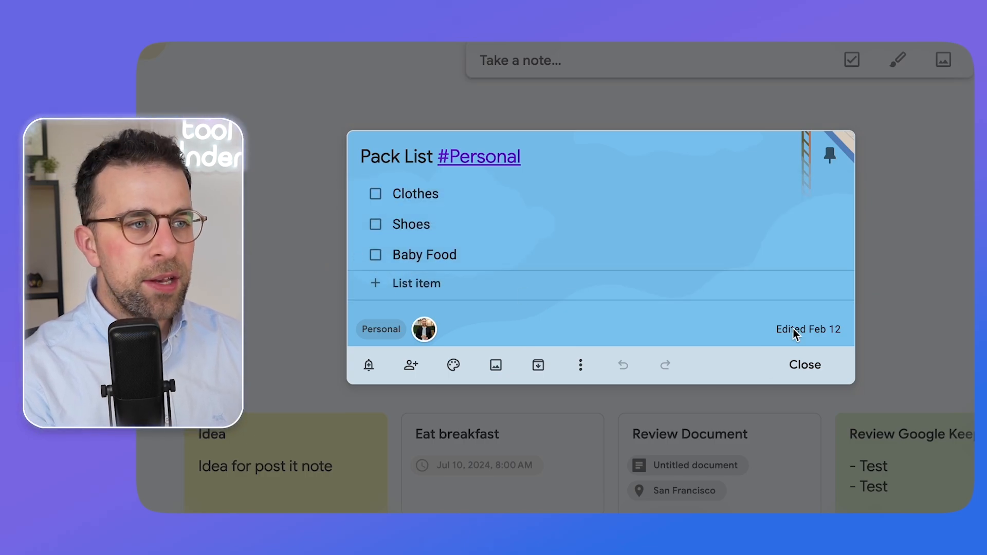
mouse_move(808, 329)
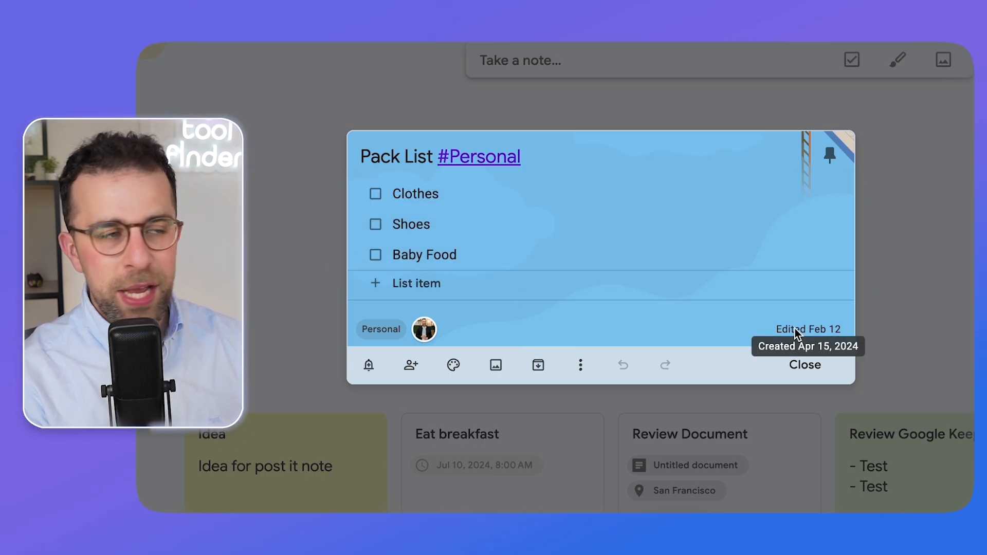
- Show Clothes, Shoes and Baby Food in Pack List as checkboxes, then close the note
click(580, 365)
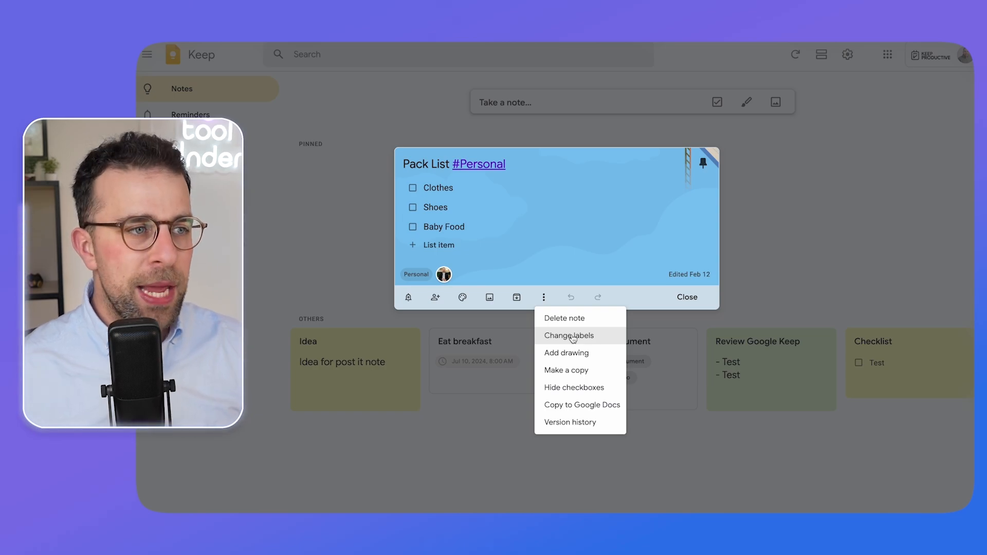
click(574, 387)
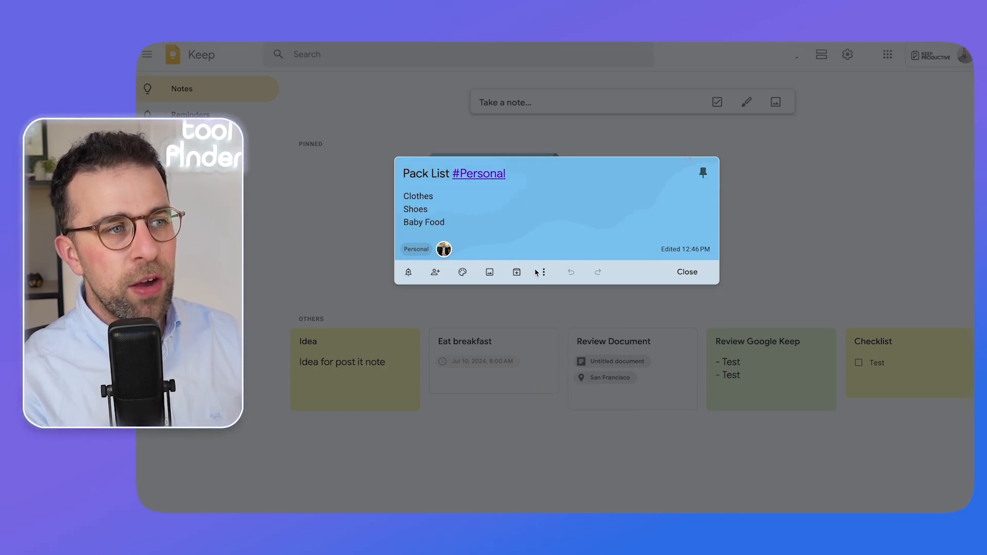
click(541, 272)
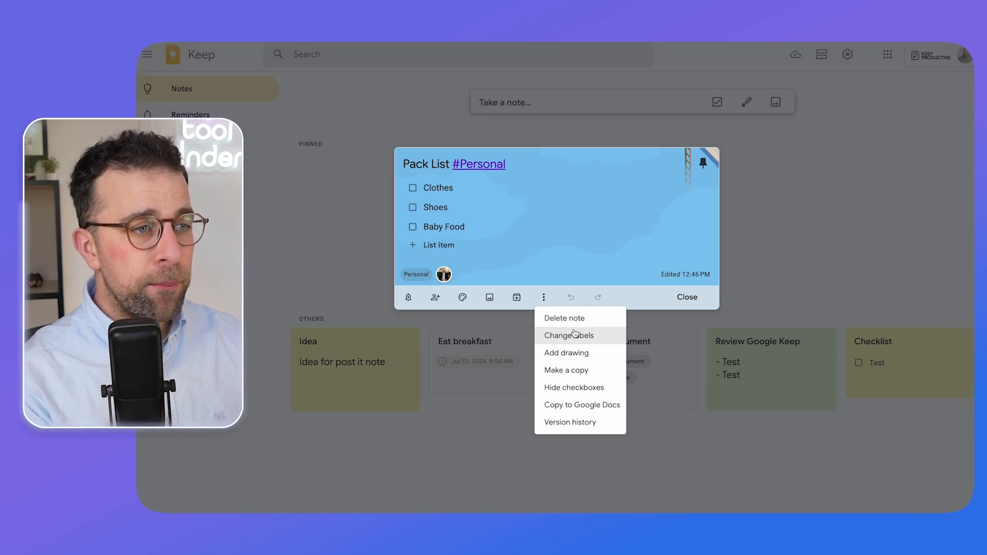
click(570, 421)
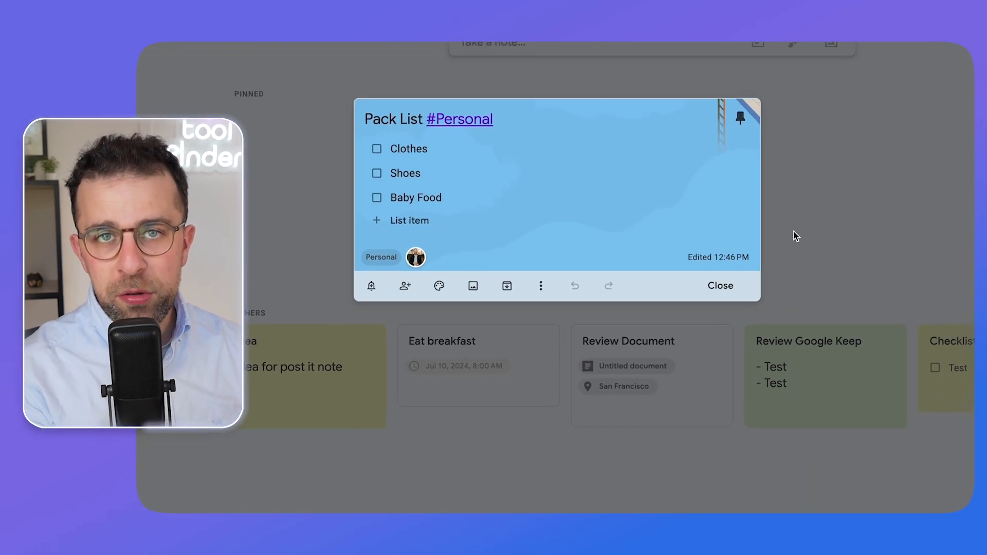
click(720, 285)
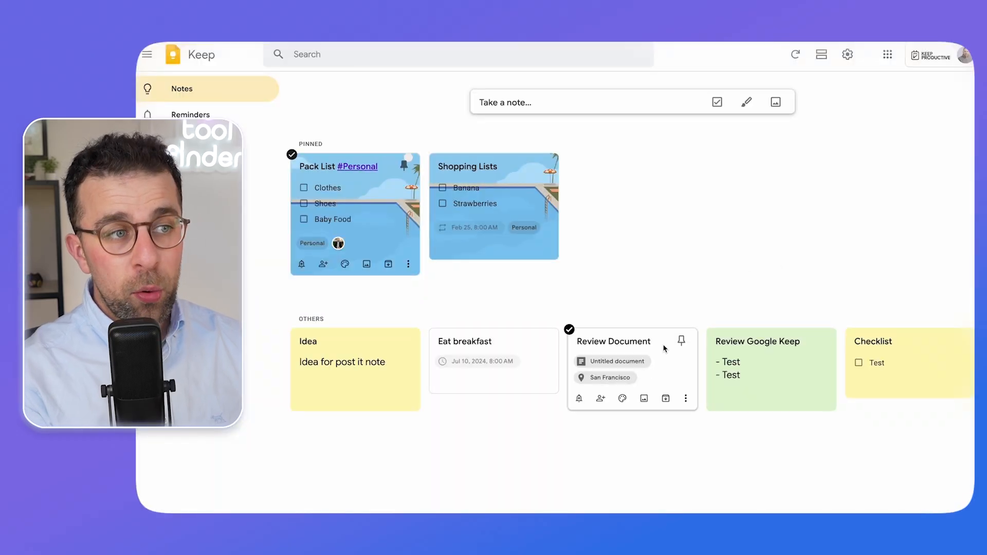
- Open the Untitled document linked to Review Document, then open that note from the Keep panel
click(613, 342)
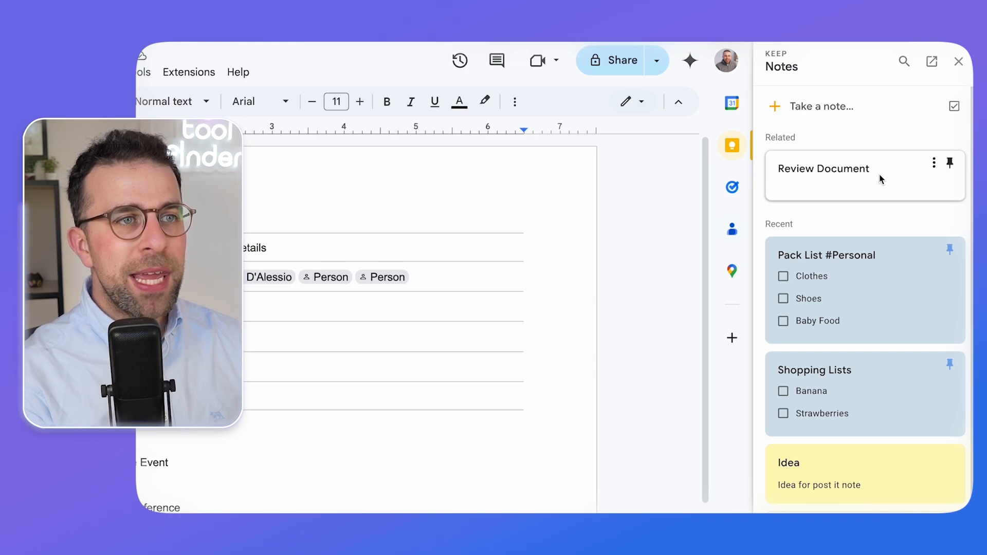
click(822, 168)
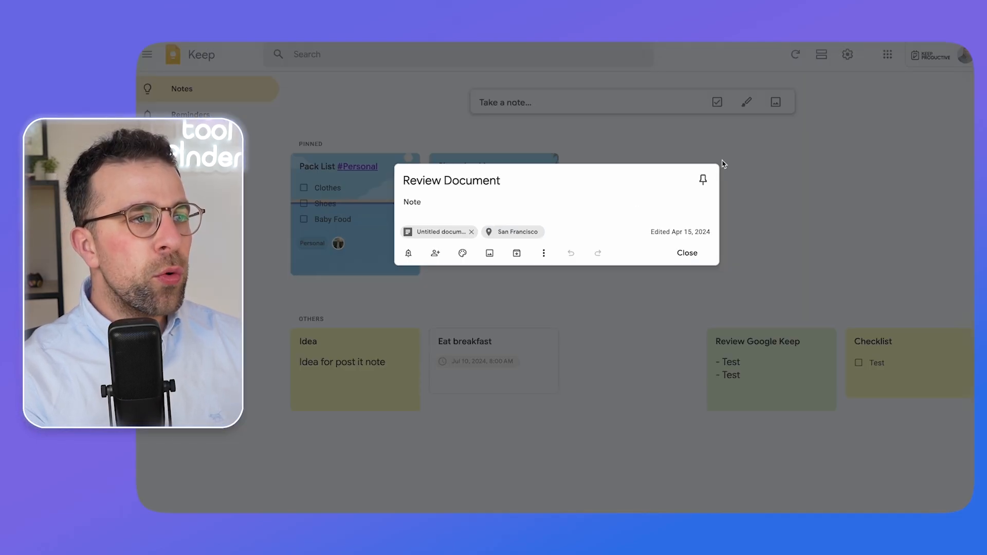
mouse_move(472, 232)
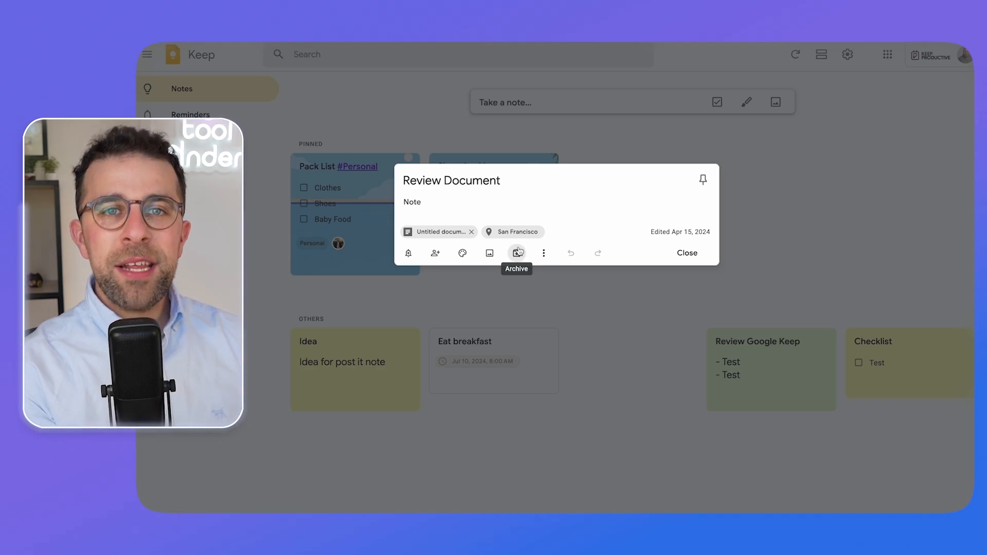
- Close Review Document, unpin the Pack List note, and close Review Google Keep
click(687, 252)
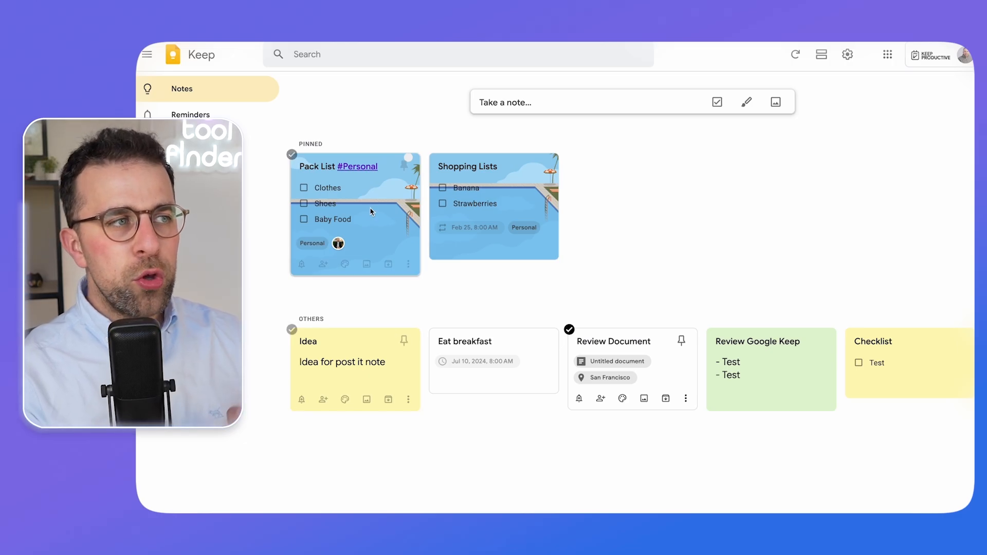
click(354, 212)
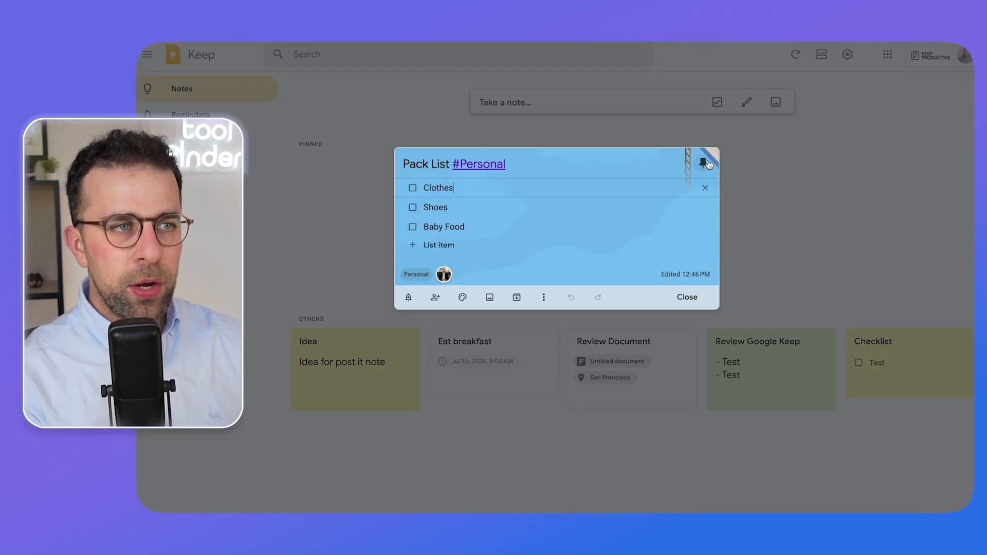
click(687, 297)
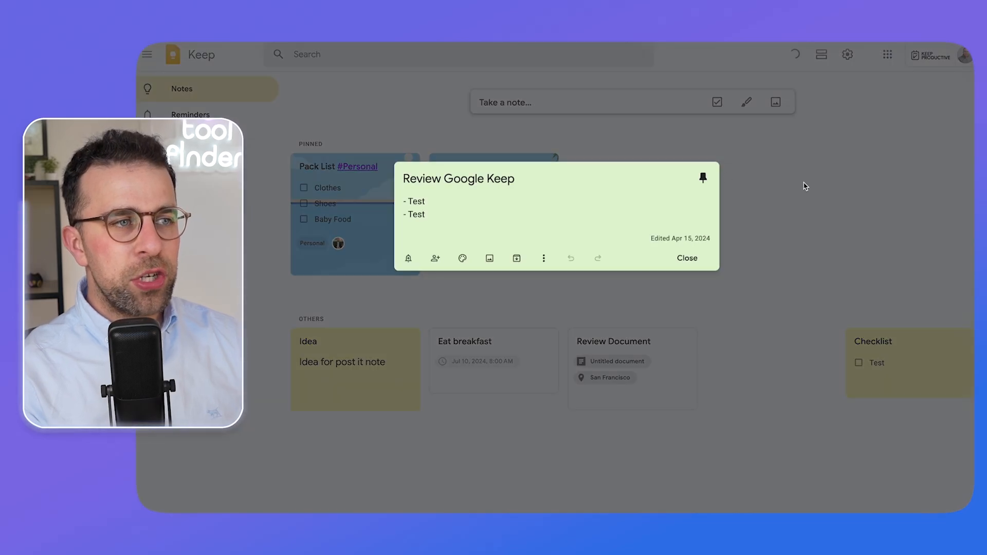
click(685, 258)
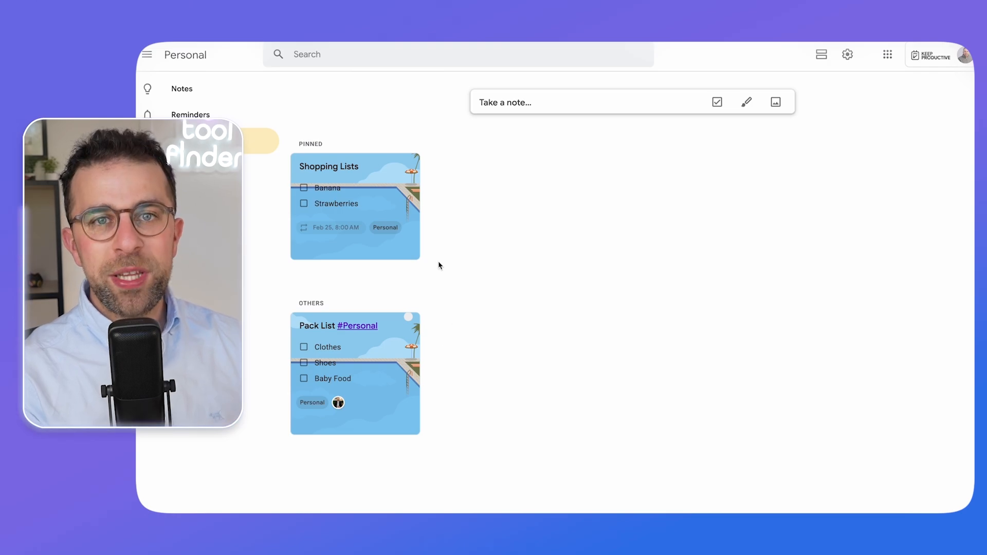
- Delete the orphaned Feb 12 reminder under Reminders, then return to Notes
click(190, 115)
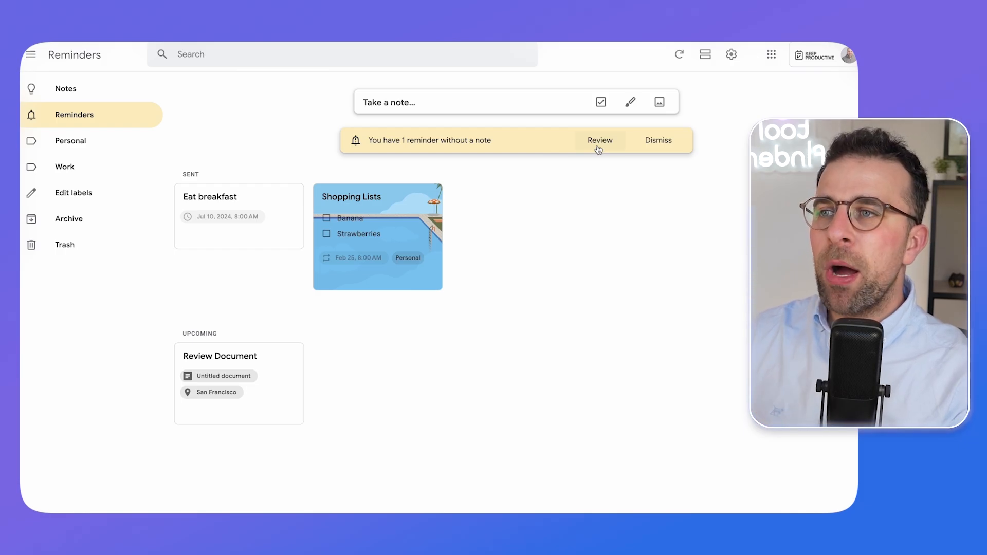
click(598, 140)
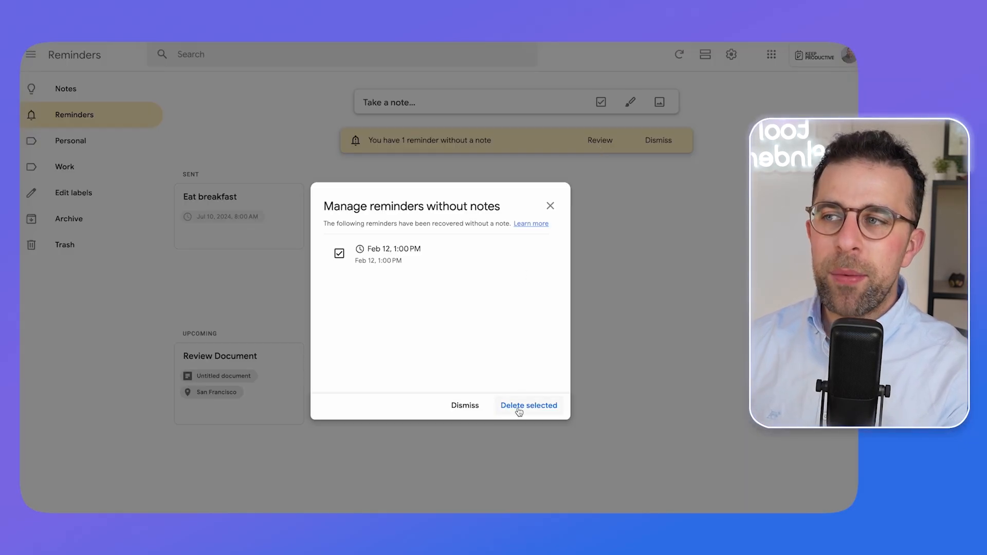
click(528, 405)
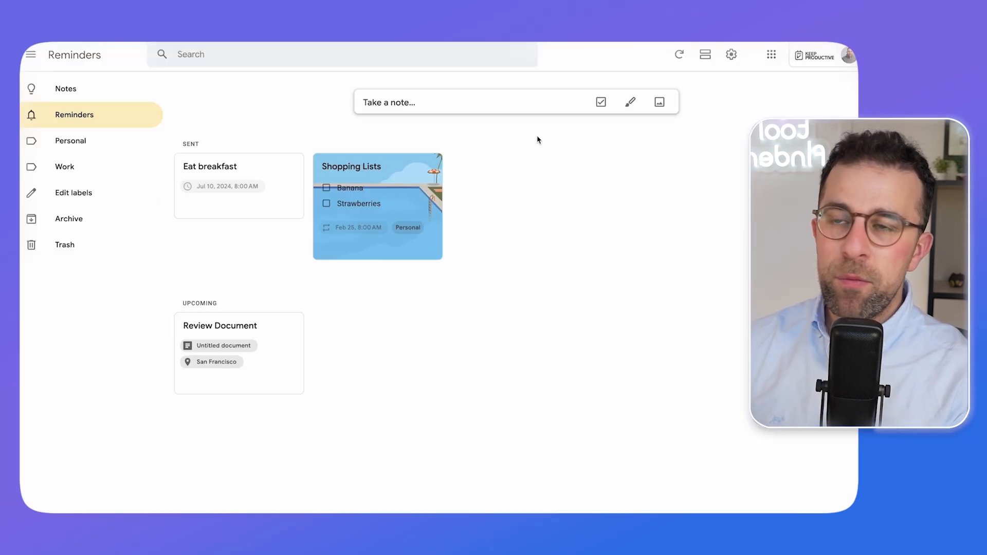
click(65, 88)
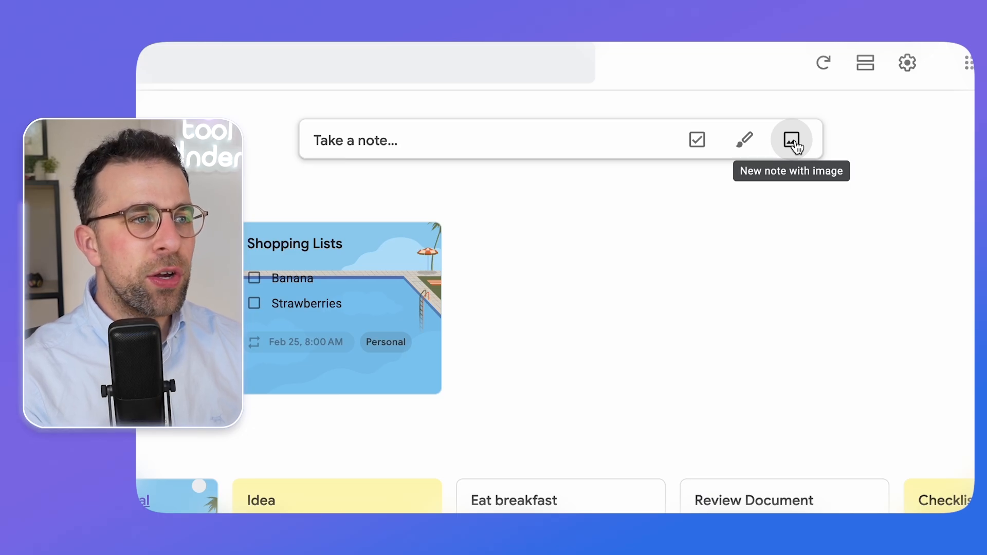
- Create a note from the logo PNG in Downloads, close it, and start another note
click(791, 140)
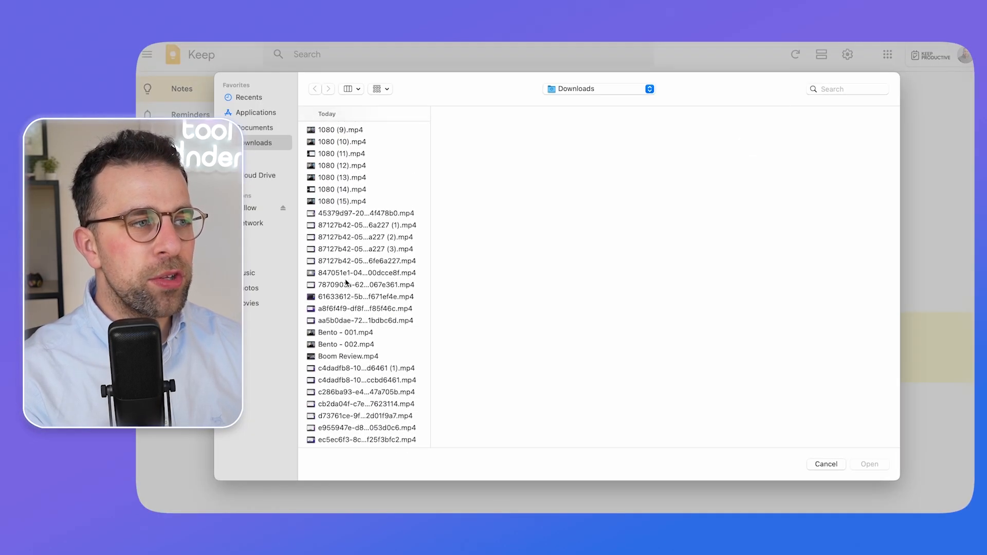
scroll(down, 3)
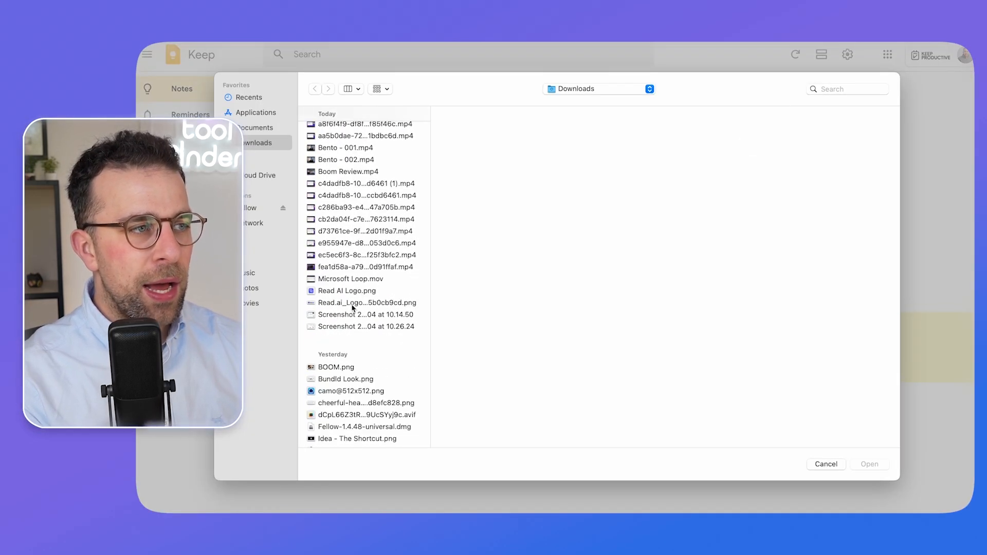
double_click(364, 302)
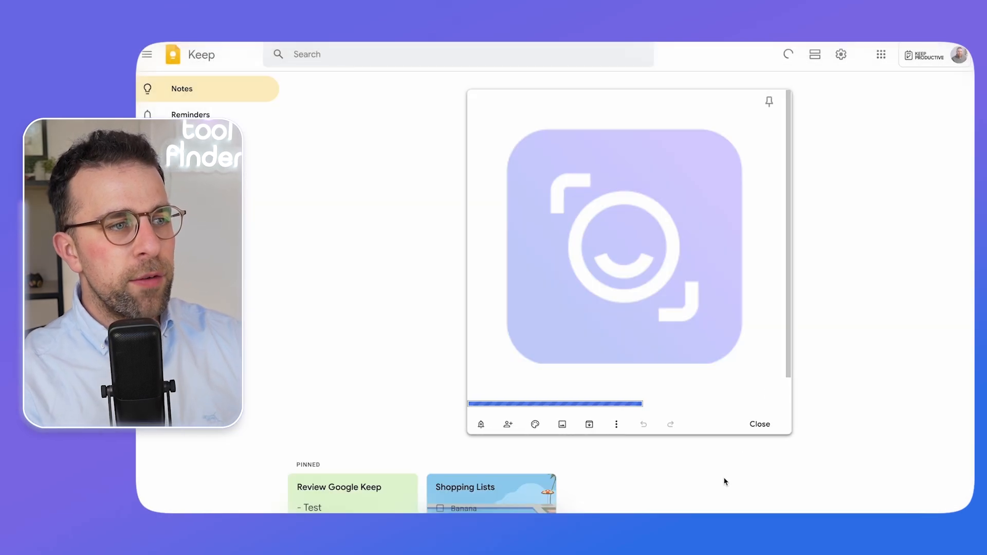
click(759, 424)
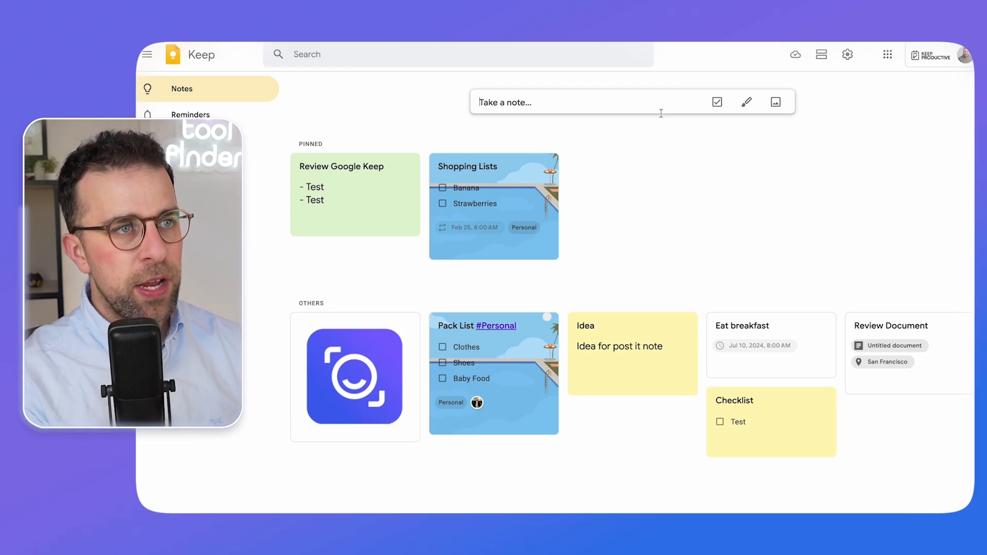
click(567, 101)
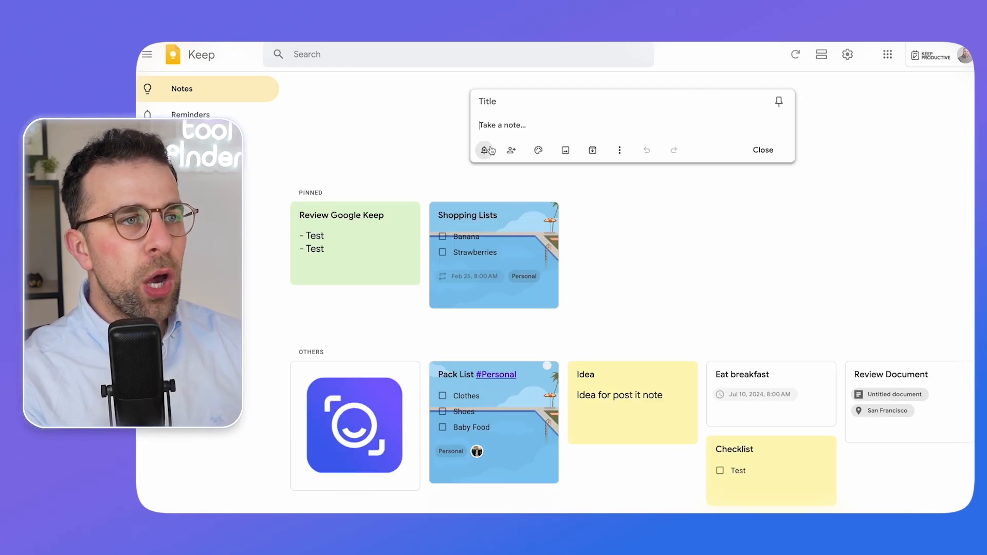
click(763, 149)
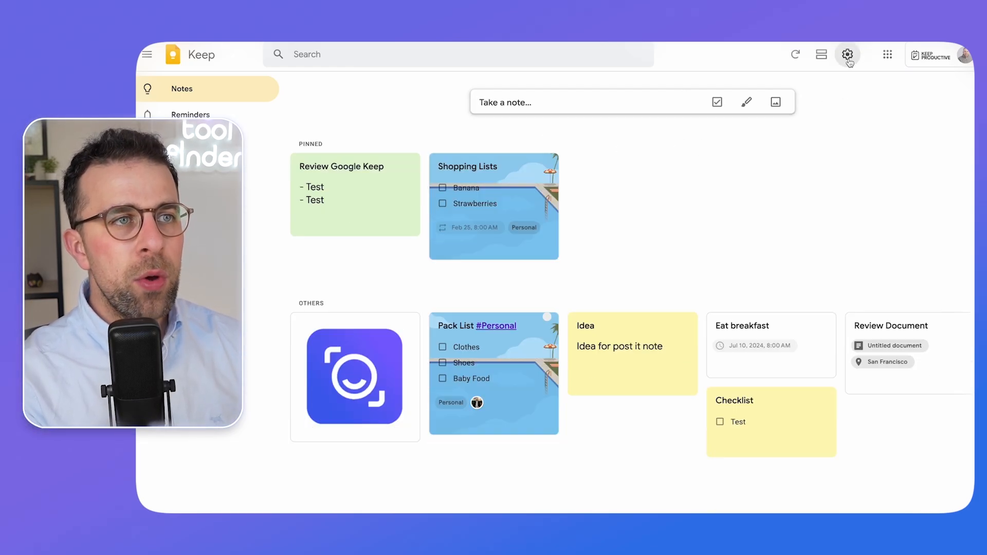
click(821, 54)
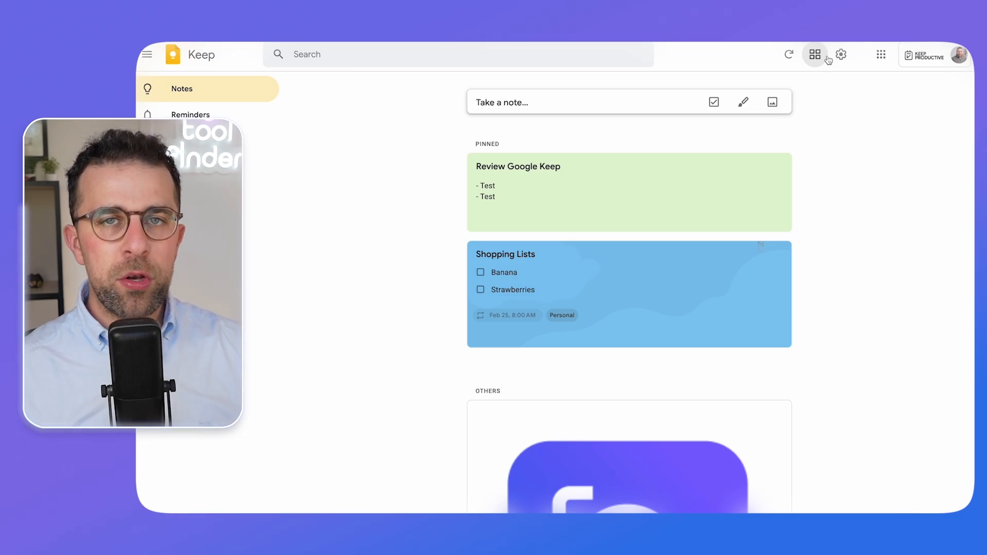
click(814, 54)
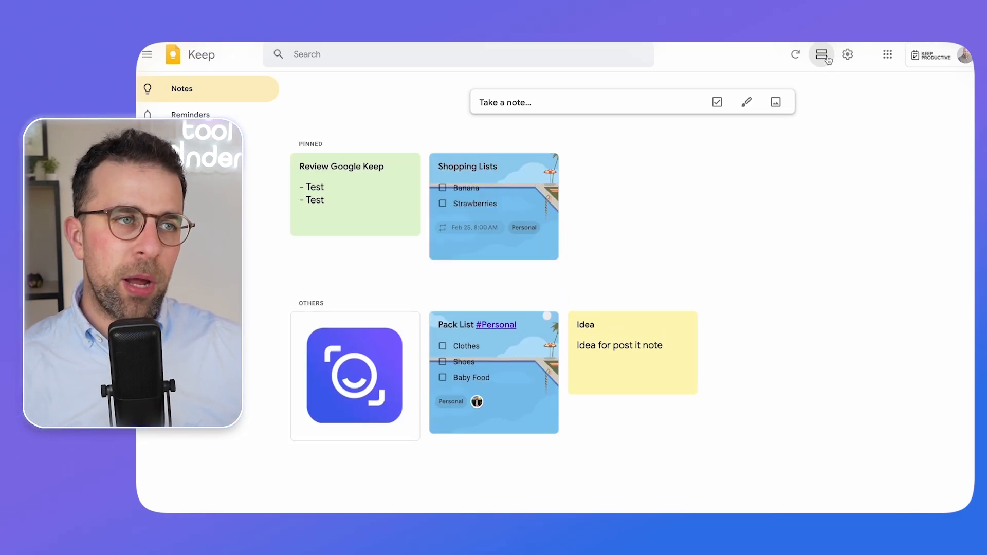
click(821, 54)
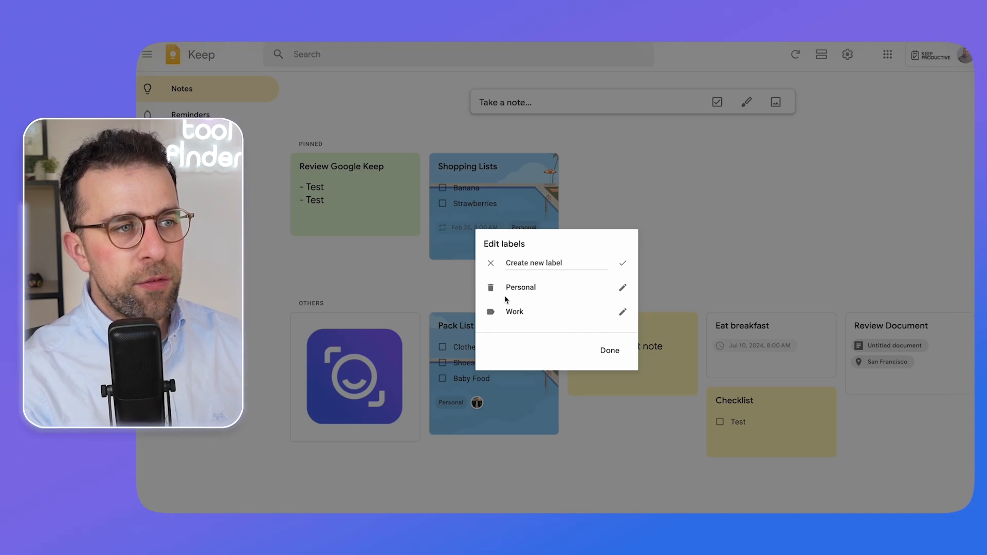
click(608, 350)
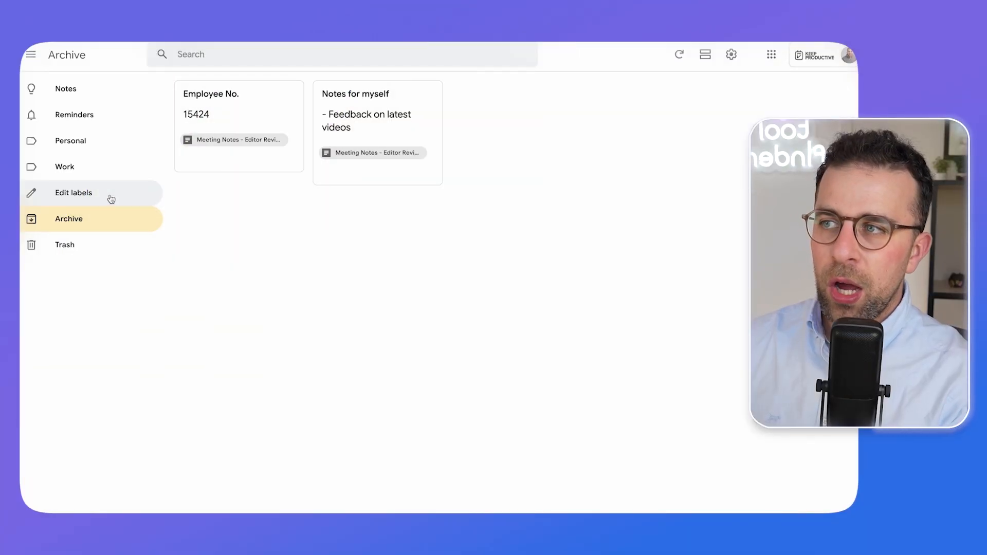
mouse_move(152, 235)
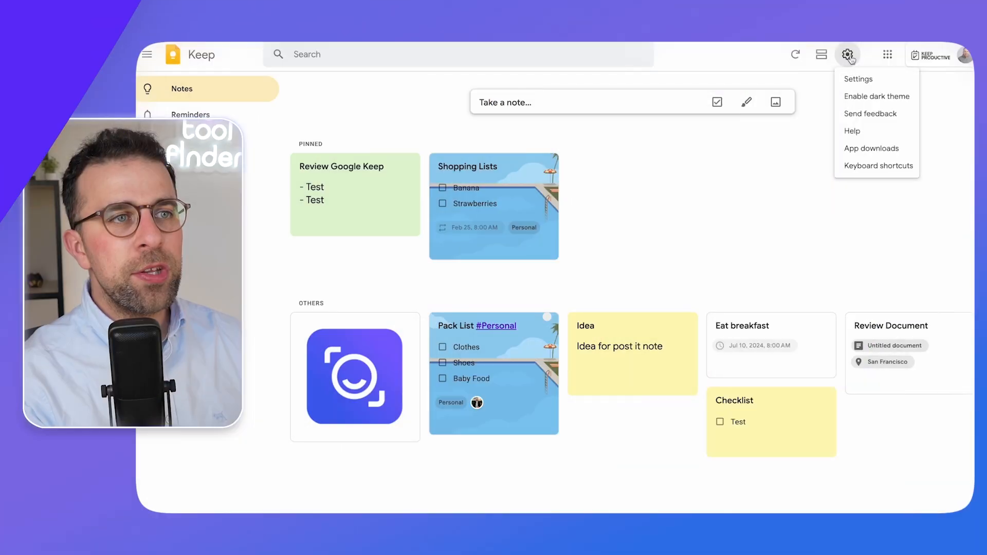
- Open Keep settings from the gear icon and scroll the page that appears
click(857, 78)
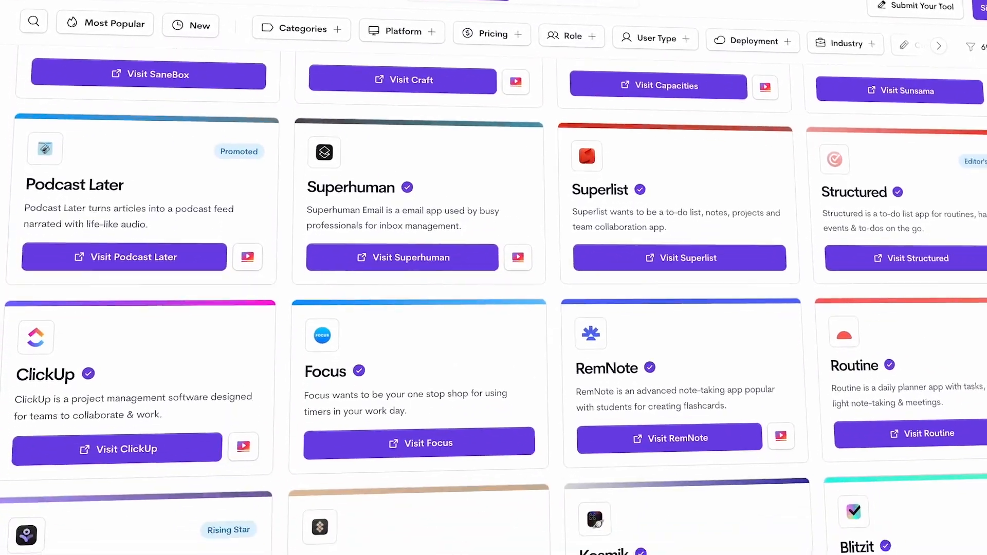
scroll(down, 3)
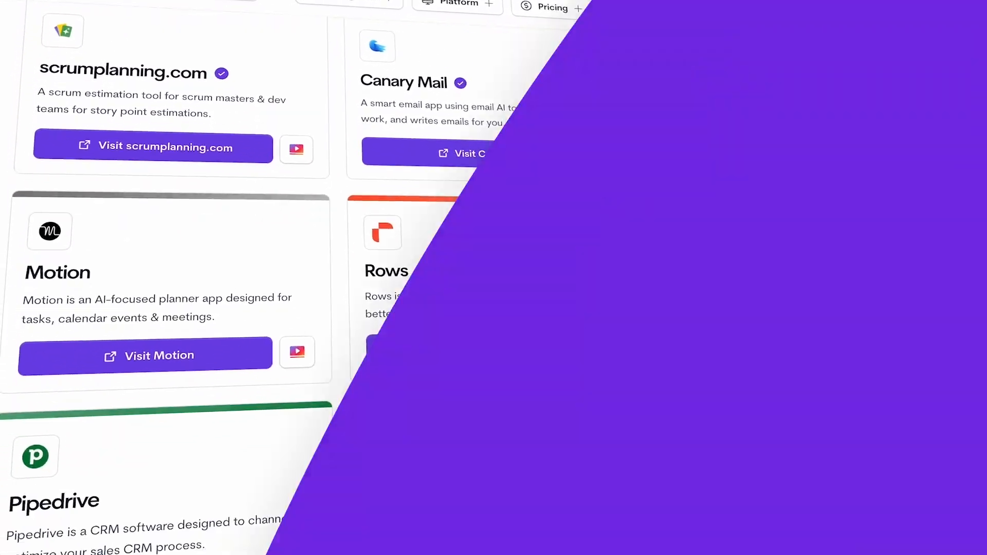